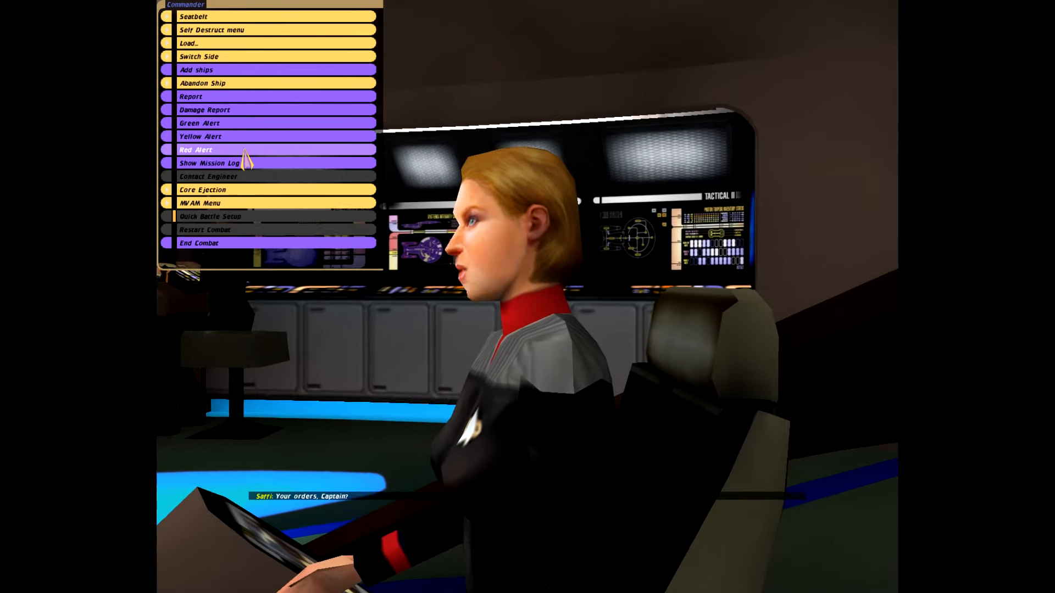
# Put the ship on Red Alert and order the crew to destroy the targeted Warbird-1
pyautogui.click(195, 149)
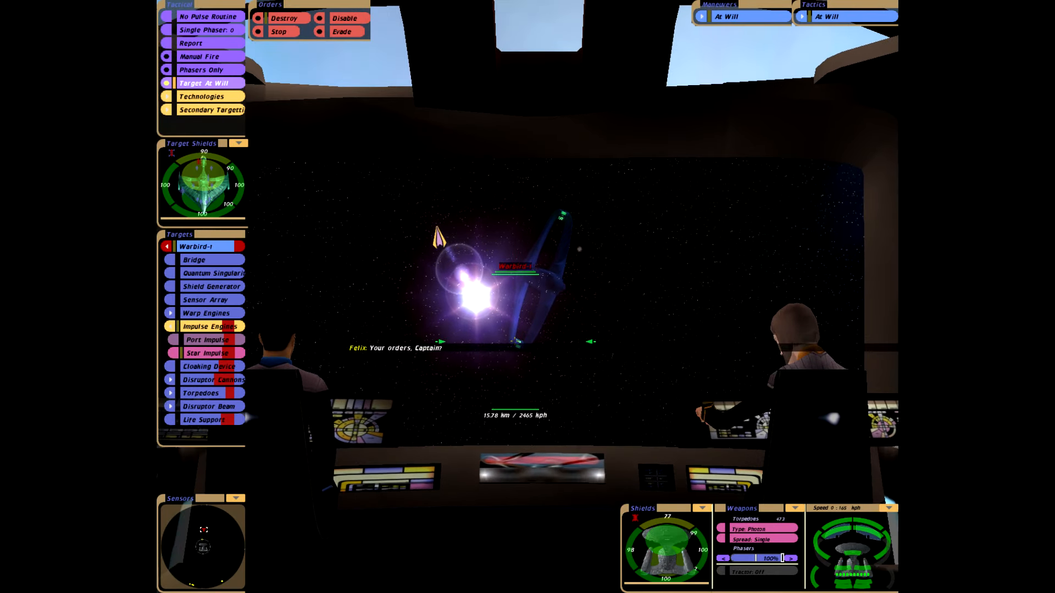
pyautogui.click(284, 18)
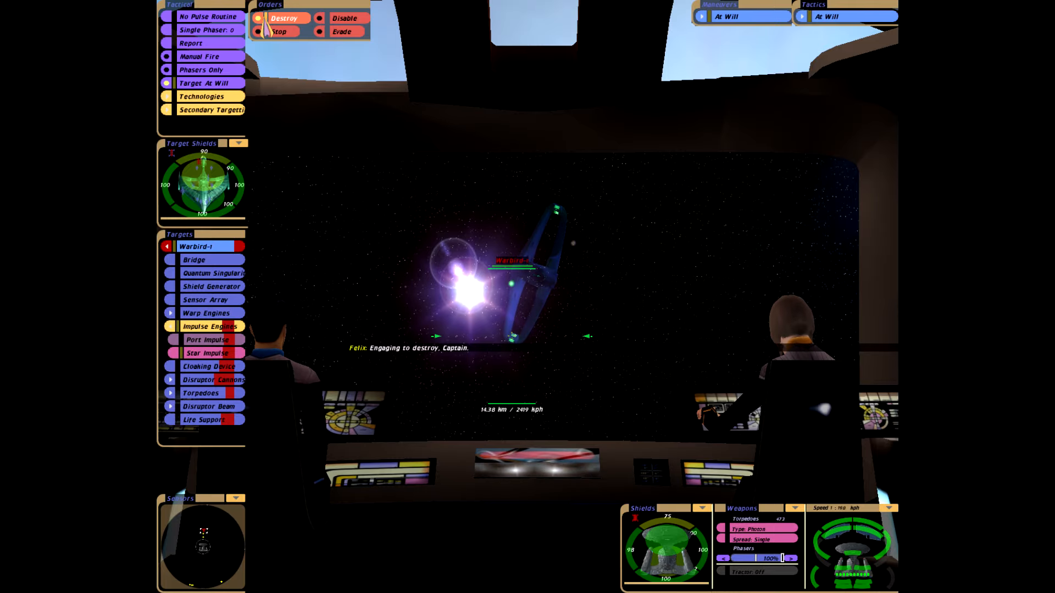